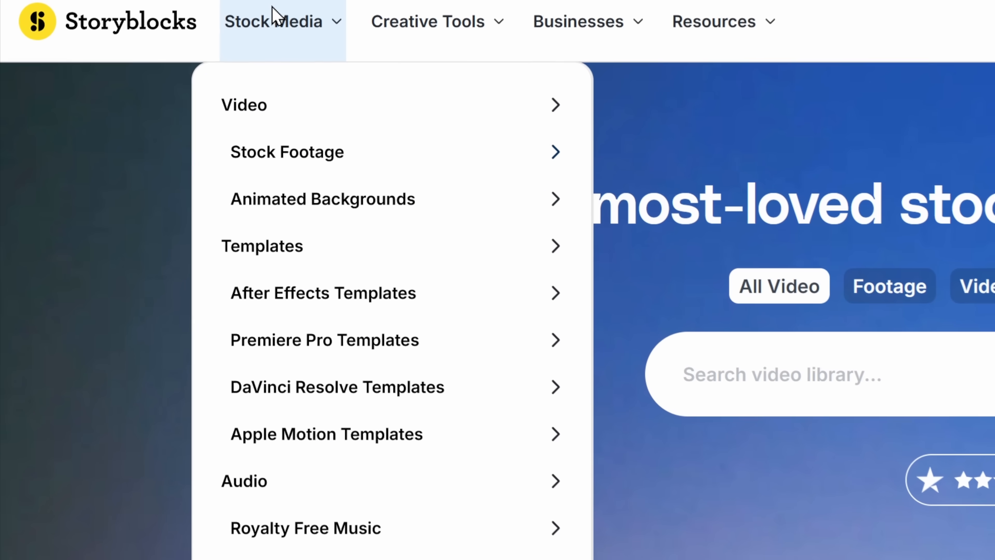
Search Storyblocks for "router plug" and bring up the 70 pages of video template results
scroll(down, 3)
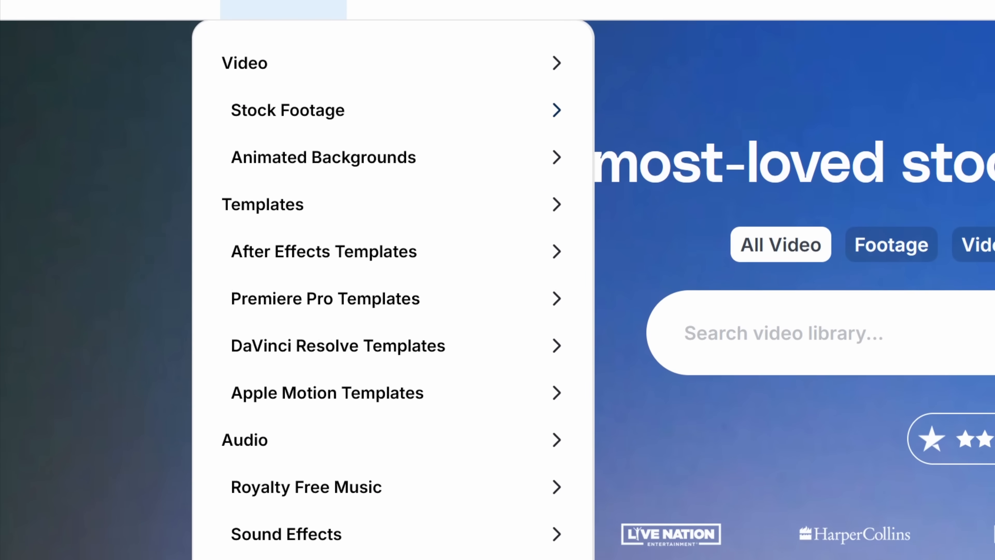
scroll(down, 3)
text(router plug)
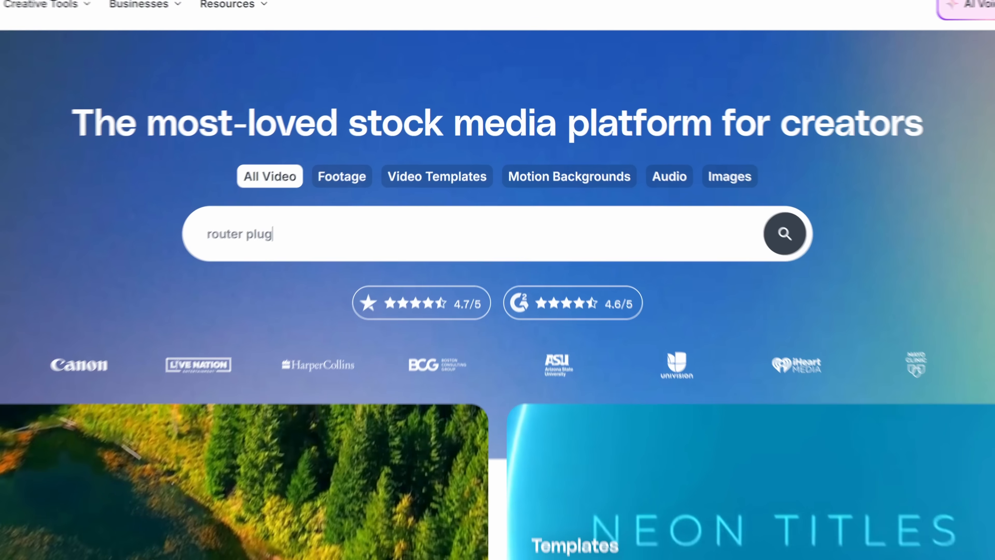
click(784, 232)
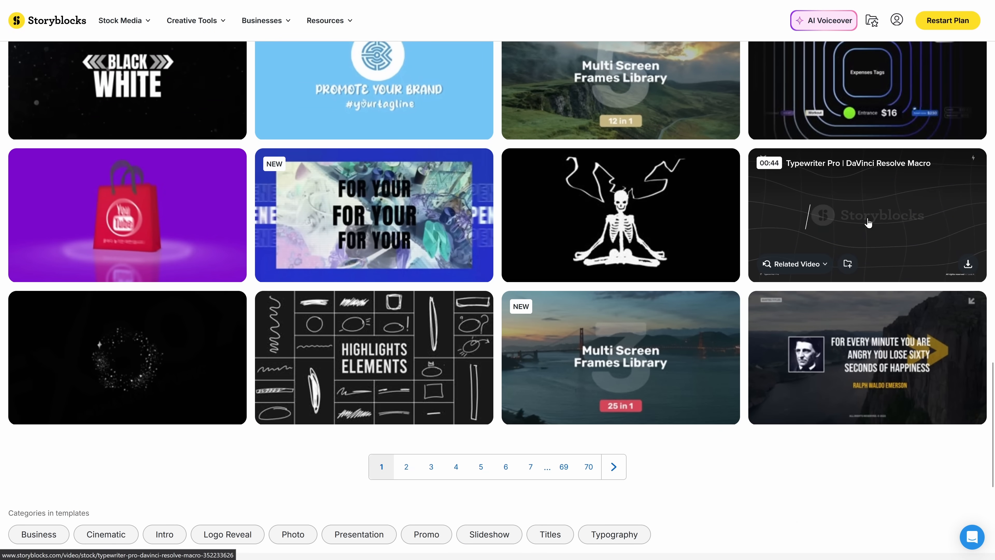
click(865, 214)
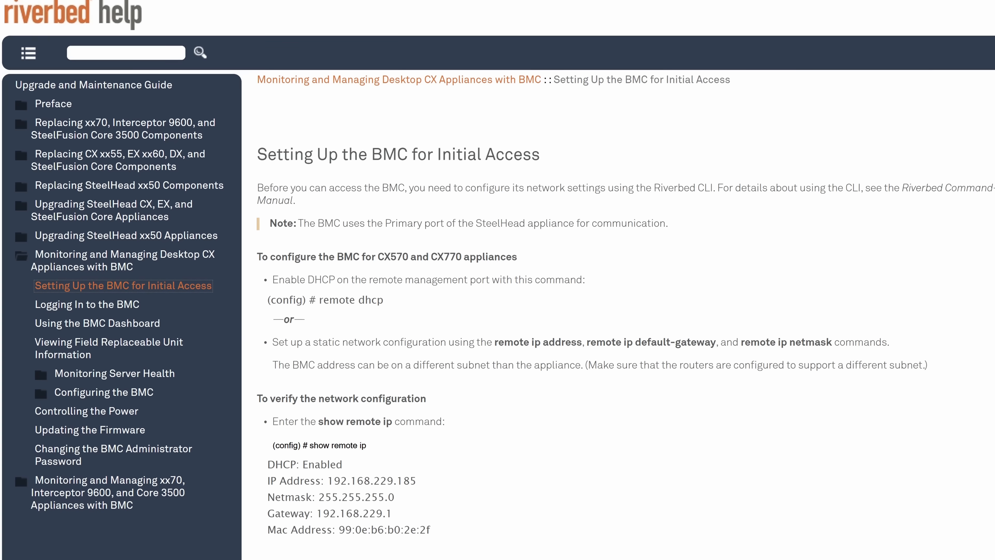
scroll(up, 3)
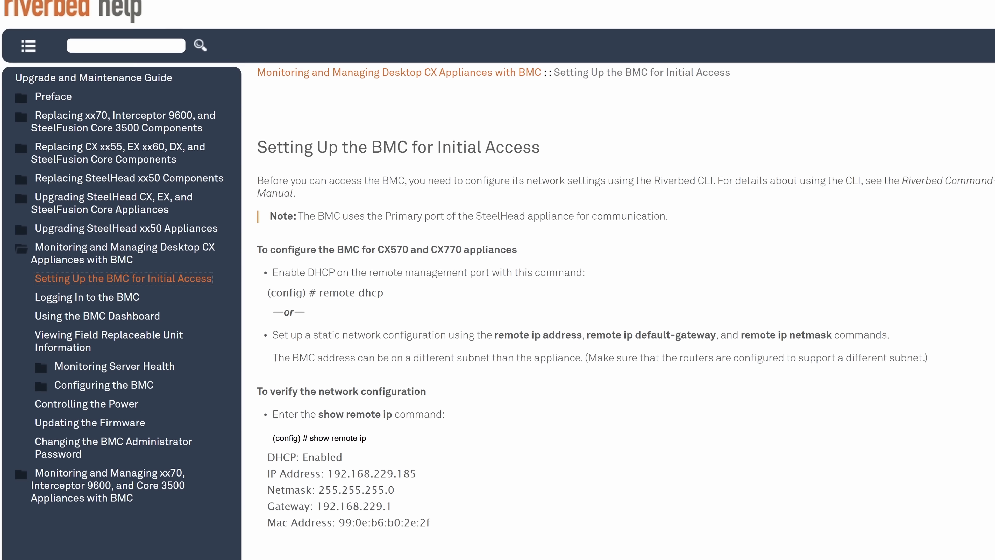
scroll(up, 3)
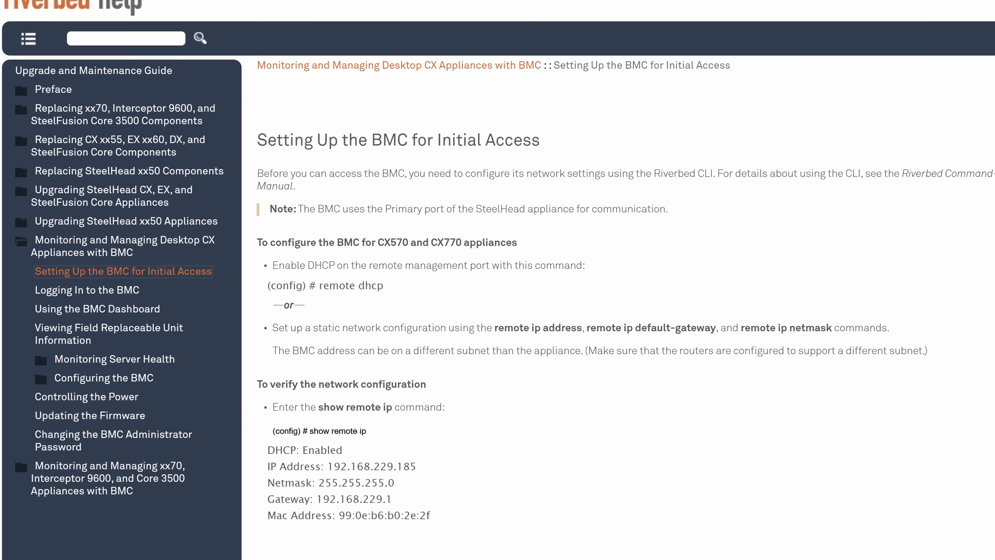
click(97, 308)
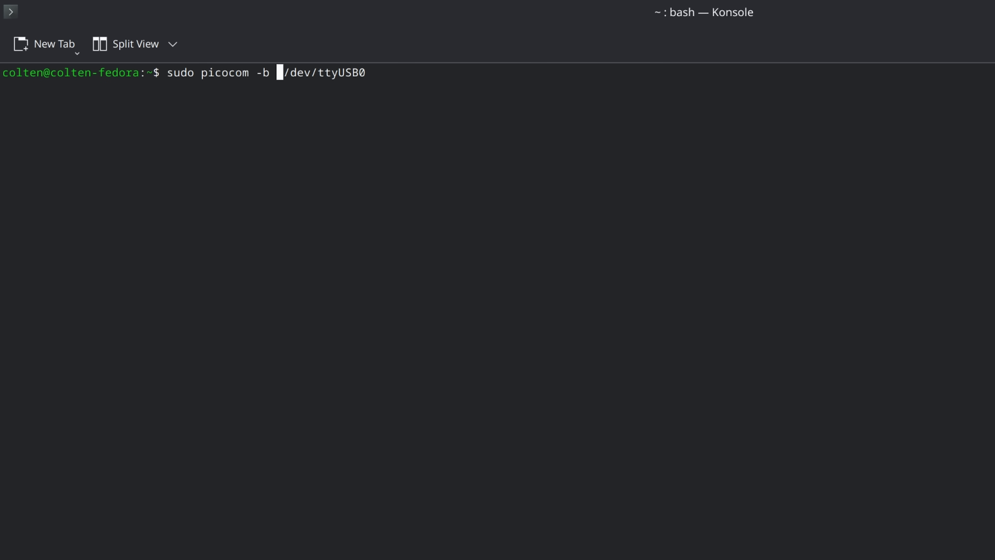
Connect picocom to /dev/ttyUSB0 at 9600 baud and view the Aptio BIOS CPU Information screen
text(9600)
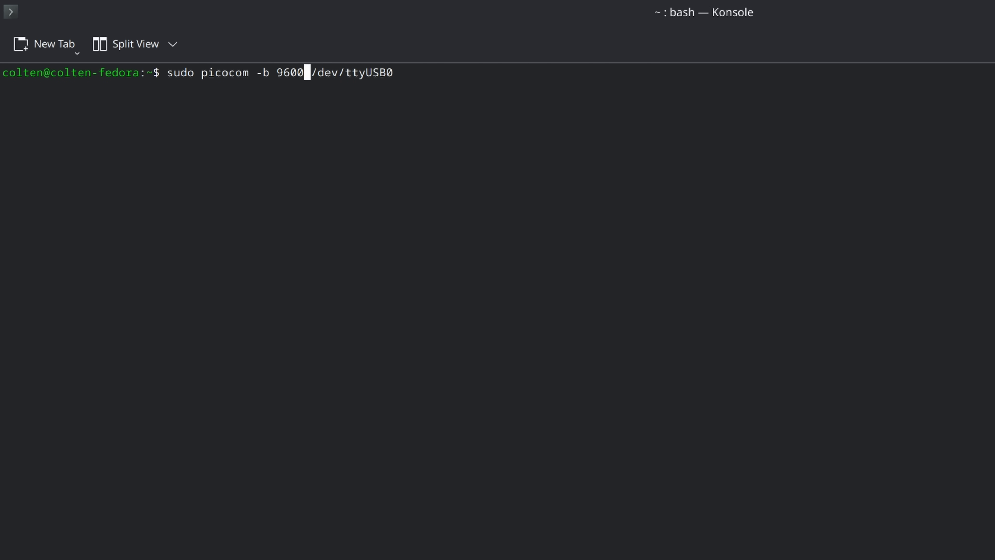
key(Return)
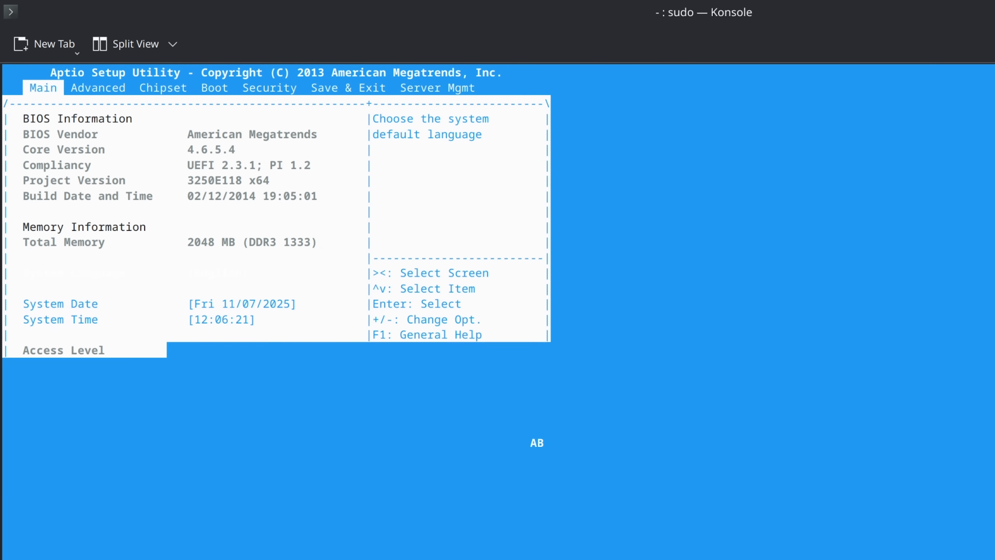
key(Right)
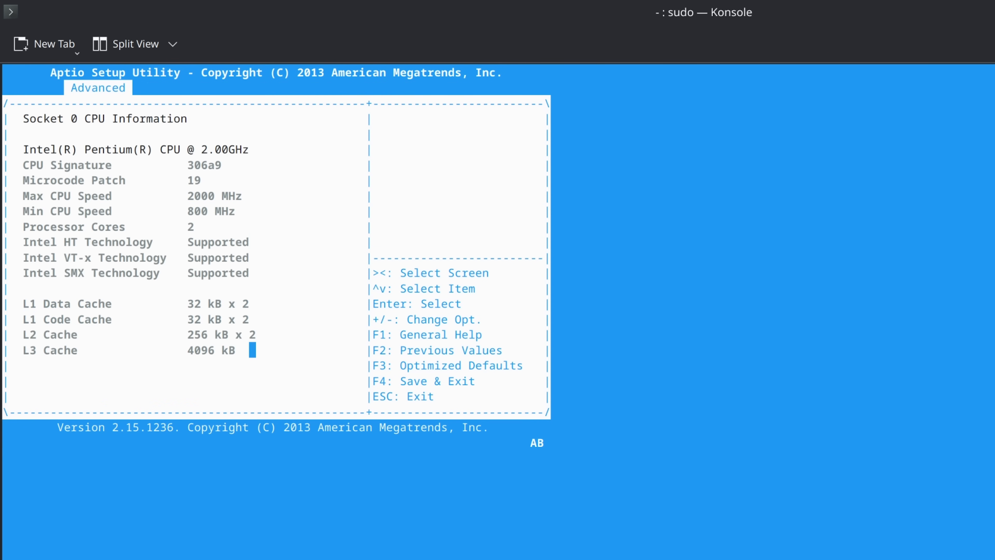
key(ctrl+plus)
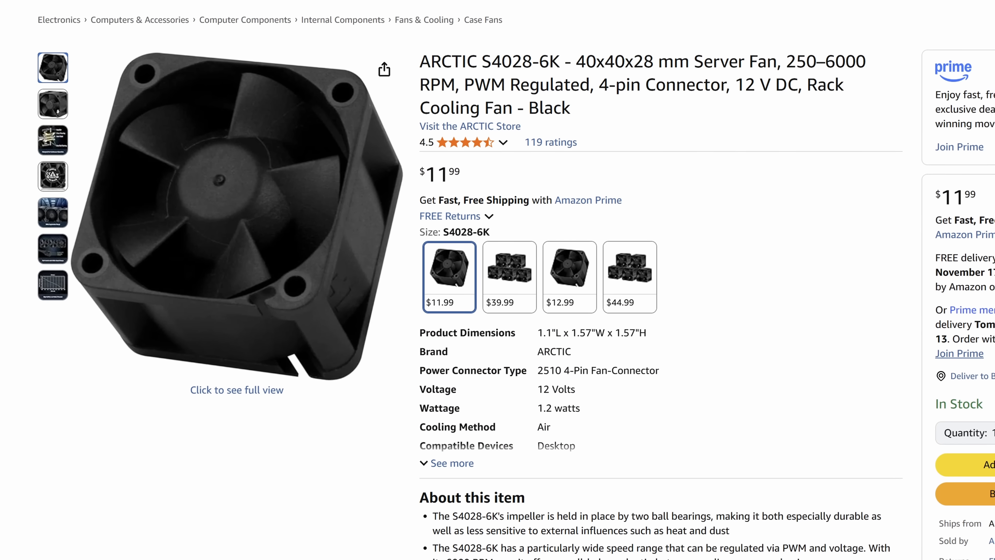
Select the $39.99 5 Pack size of the ARCTIC S4028-6K server fan
click(509, 277)
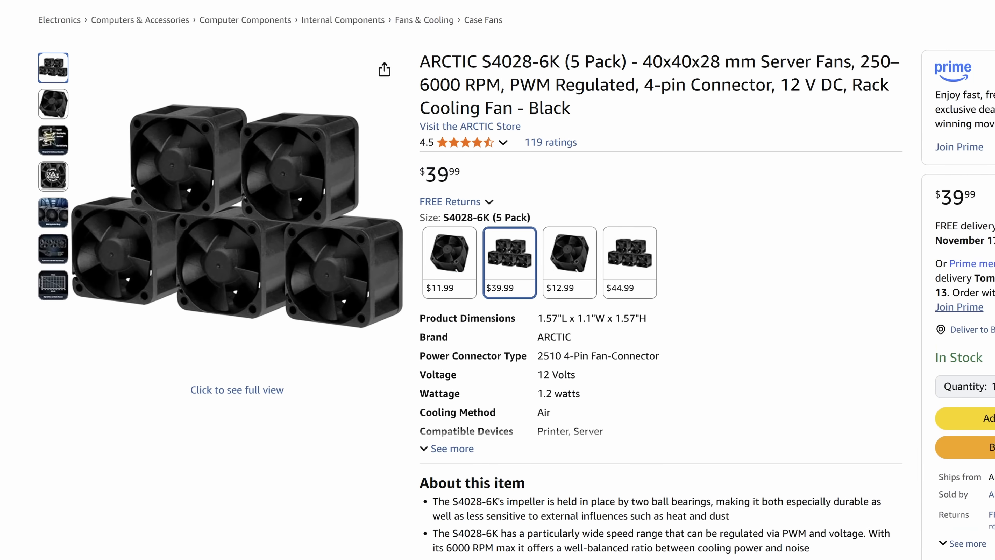
scroll(down, 3)
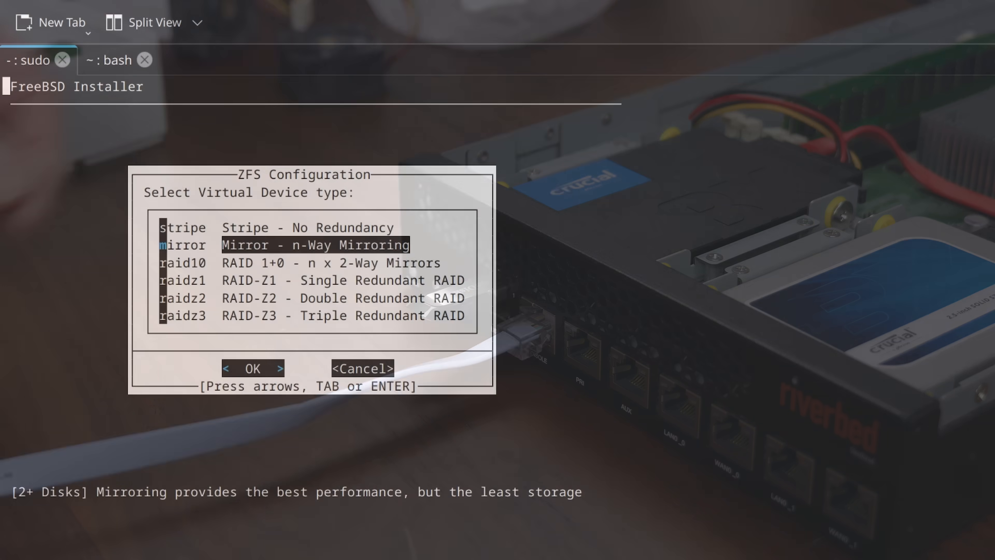
Choose 'mirror - n-Way Mirroring' as the ZFS virtual device type and confirm
click(252, 368)
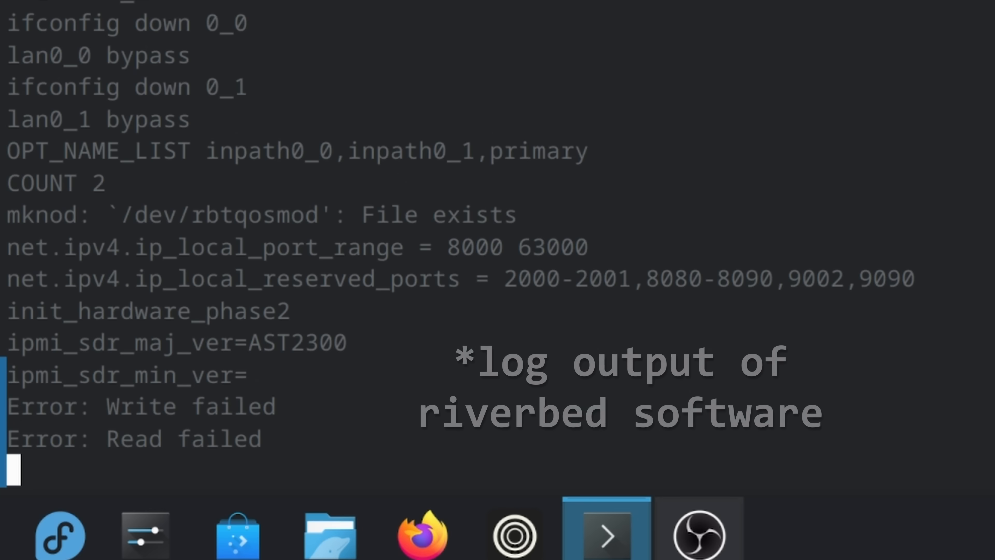
scroll(down, 3)
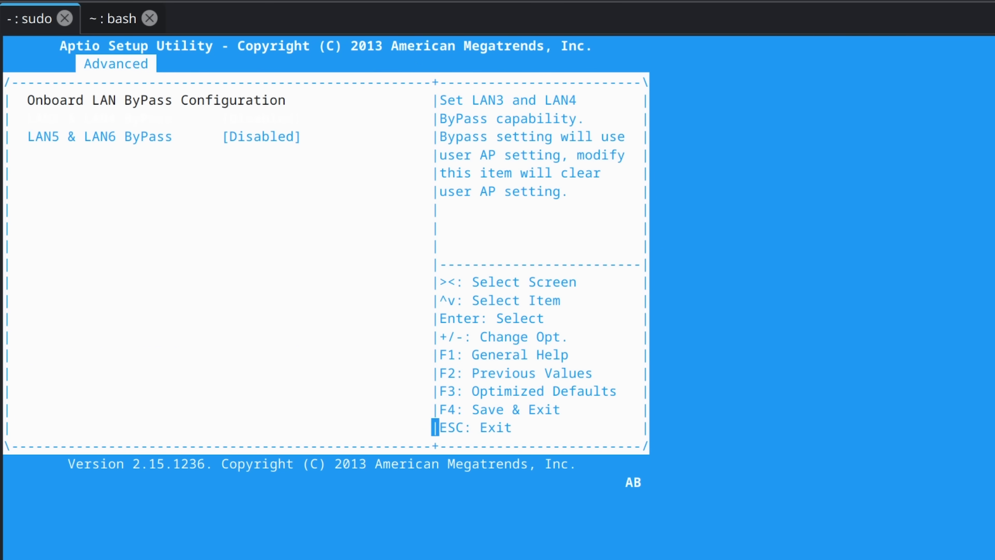
Change the LAN5 & LAN6 ByPass option to Disabled in the Onboard LAN ByPass configuration
key(Return)
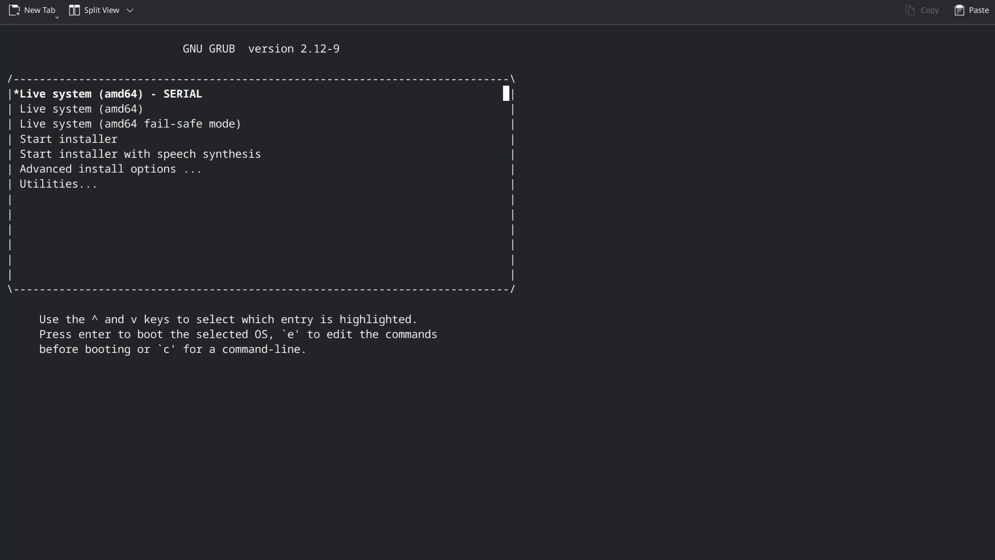
Boot the amd64 SERIAL live system and run lscpu, showing an Intel Pentium CPU @ 2.00GHz
key(Return)
text(lscpu)
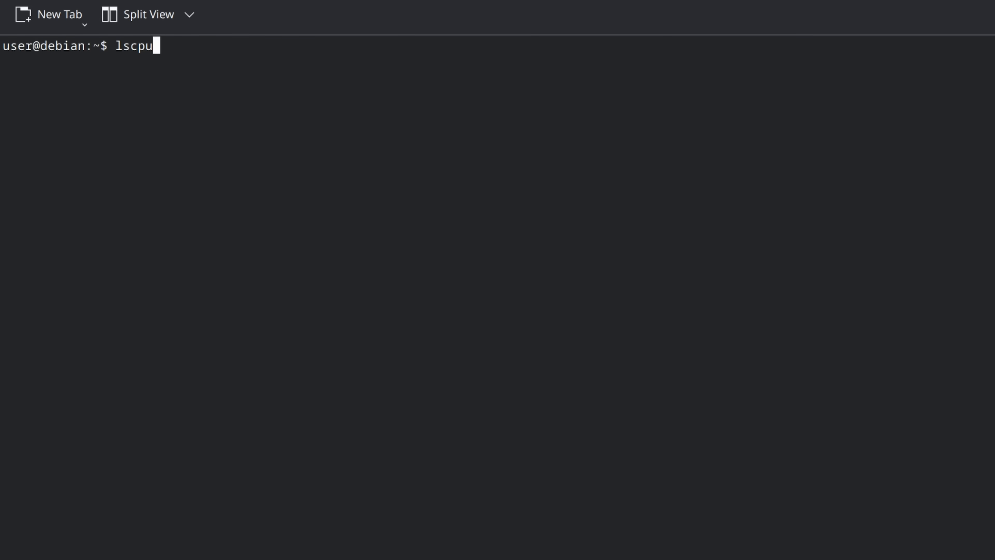
key(Return)
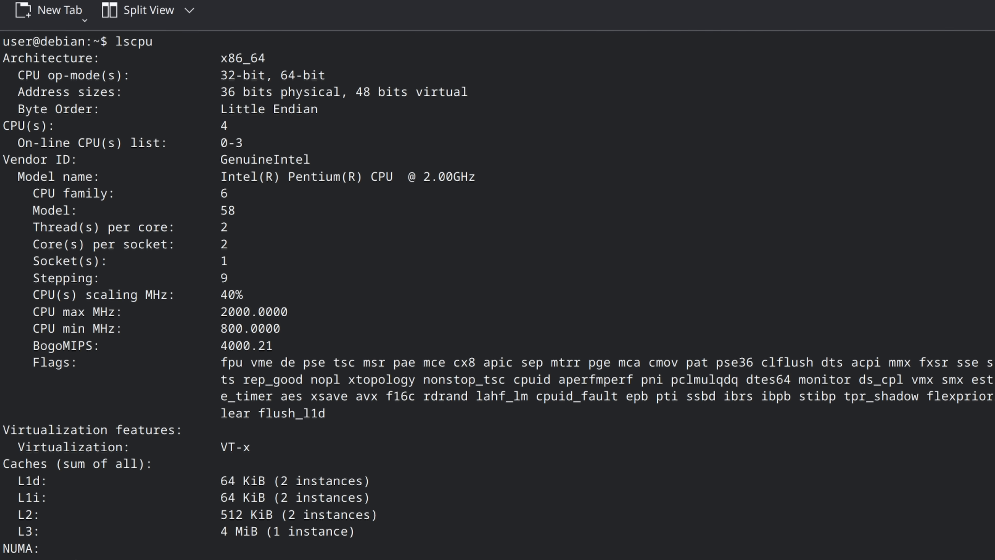
scroll(down, 3)
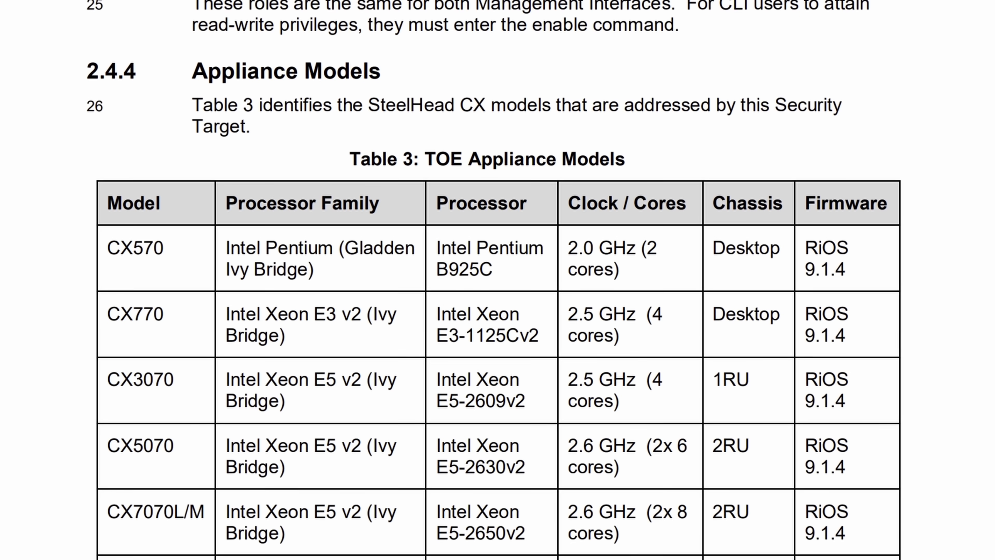
Review the CX570 model entry and the Pentium B925C specs: core count, caches, 15 W TDP
scroll(down, 3)
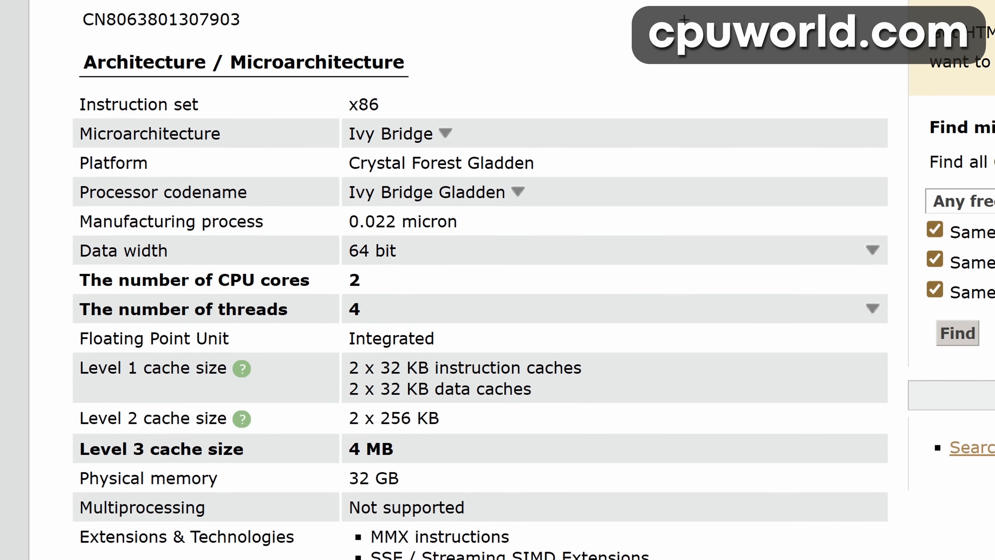
scroll(up, 3)
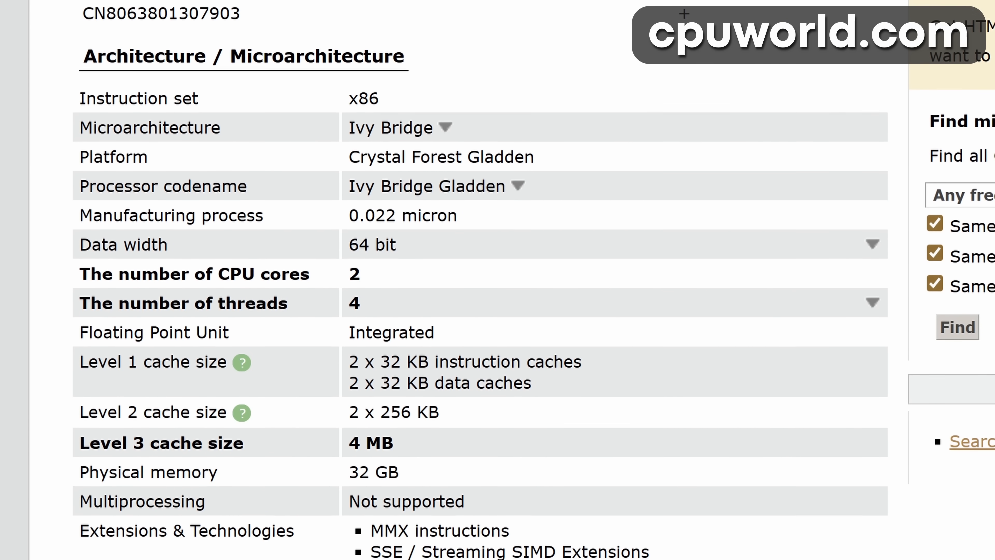
scroll(down, 3)
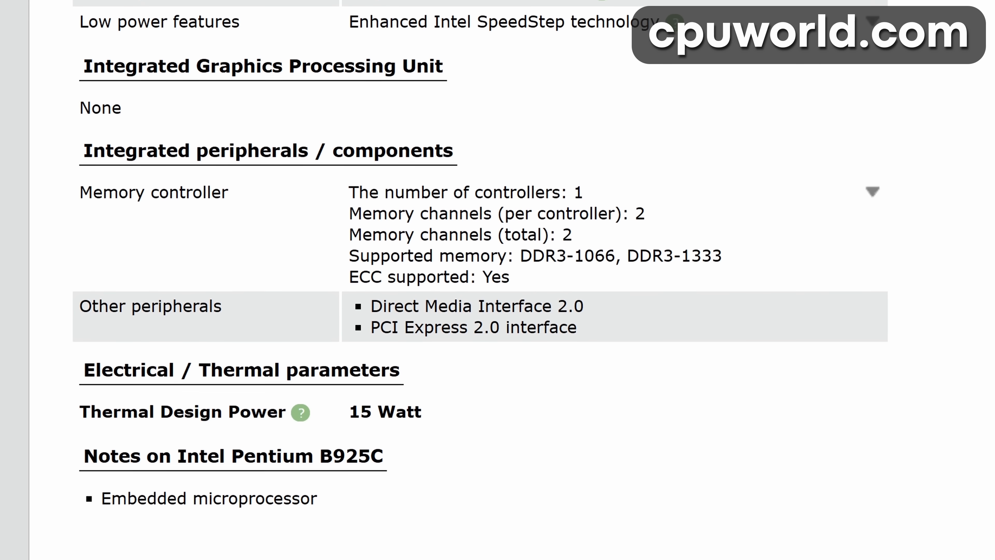
scroll(down, 3)
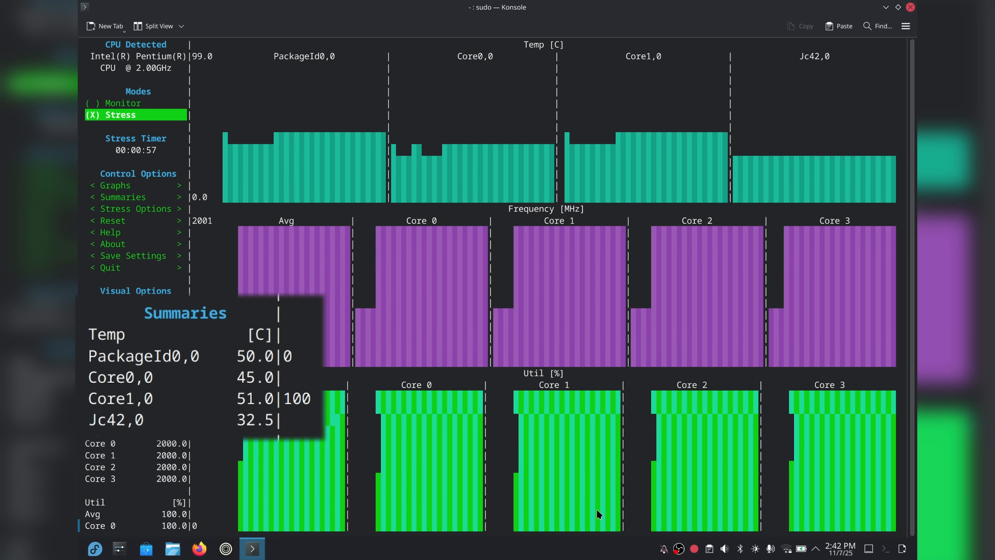
After just over a minute of full-load stress, switch s-tui back to Monitor mode
click(124, 102)
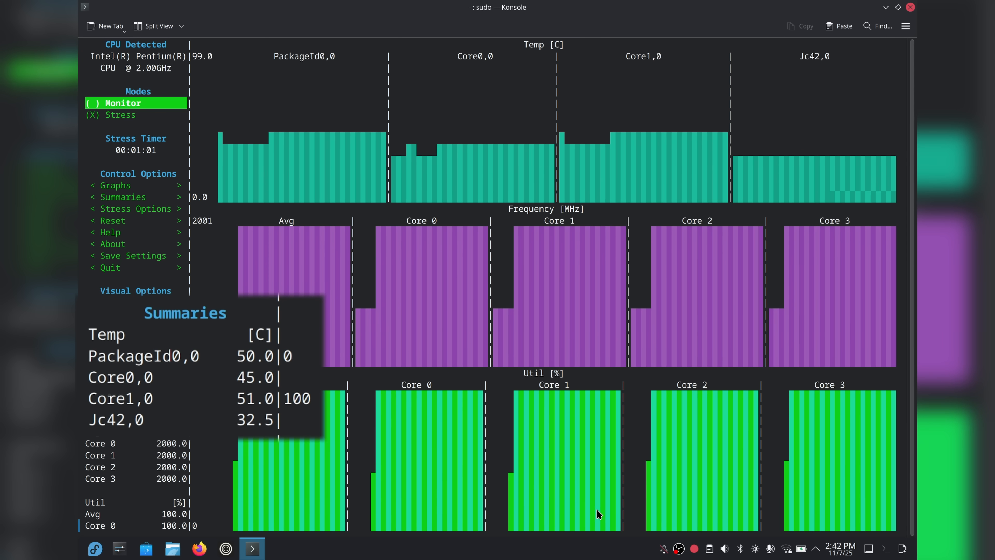